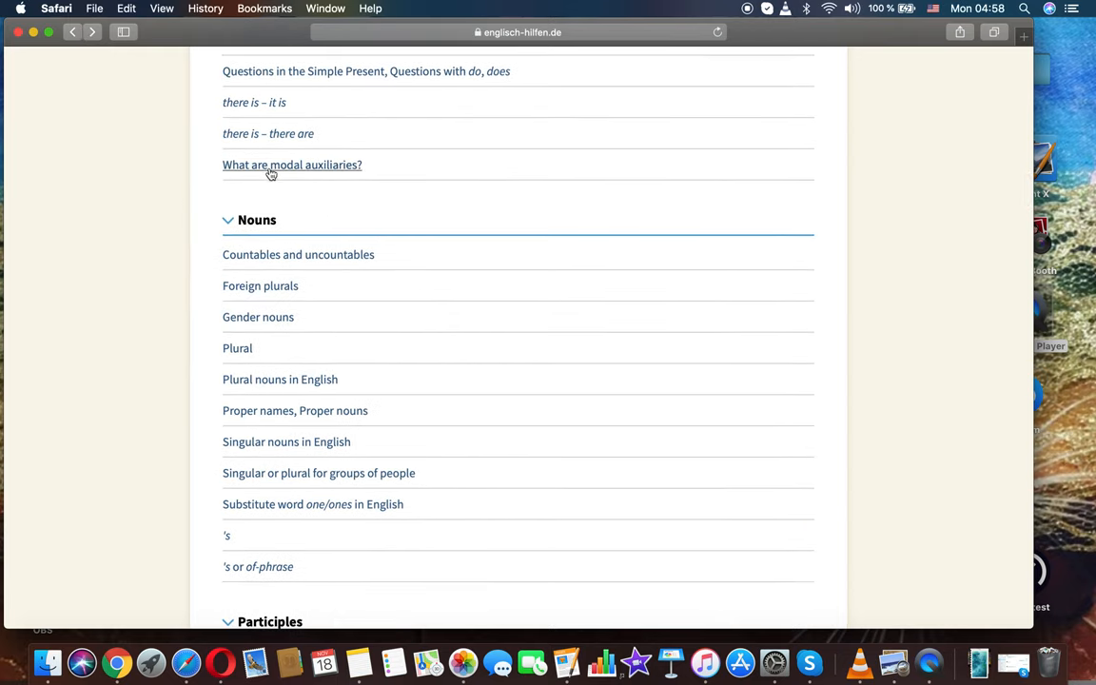
{"action": "scroll", "scroll_direction": "down", "scroll_amount": 3}
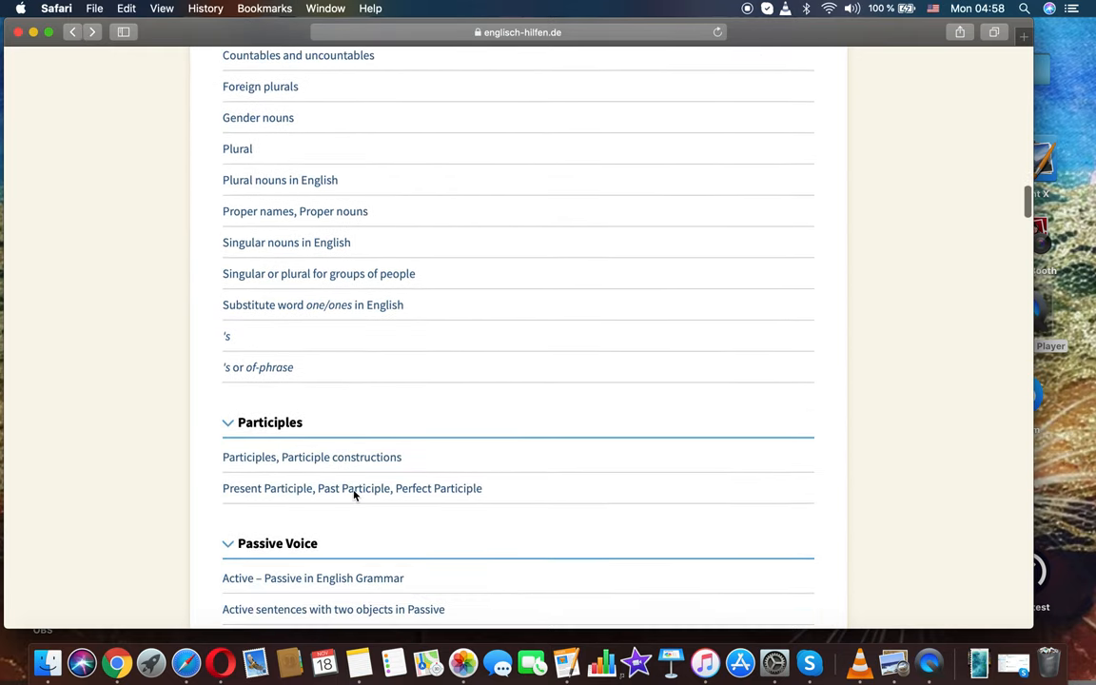
{"action": "mouse_move", "coordinate": [248, 312]}
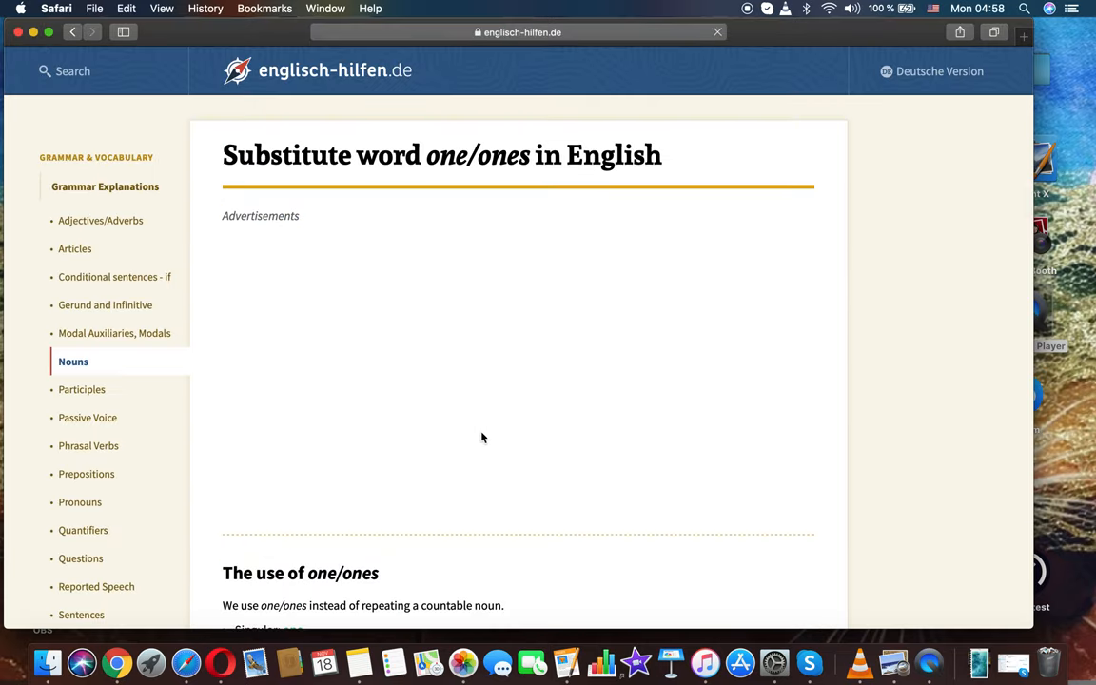
{"action": "scroll", "scroll_direction": "down", "scroll_amount": 3}
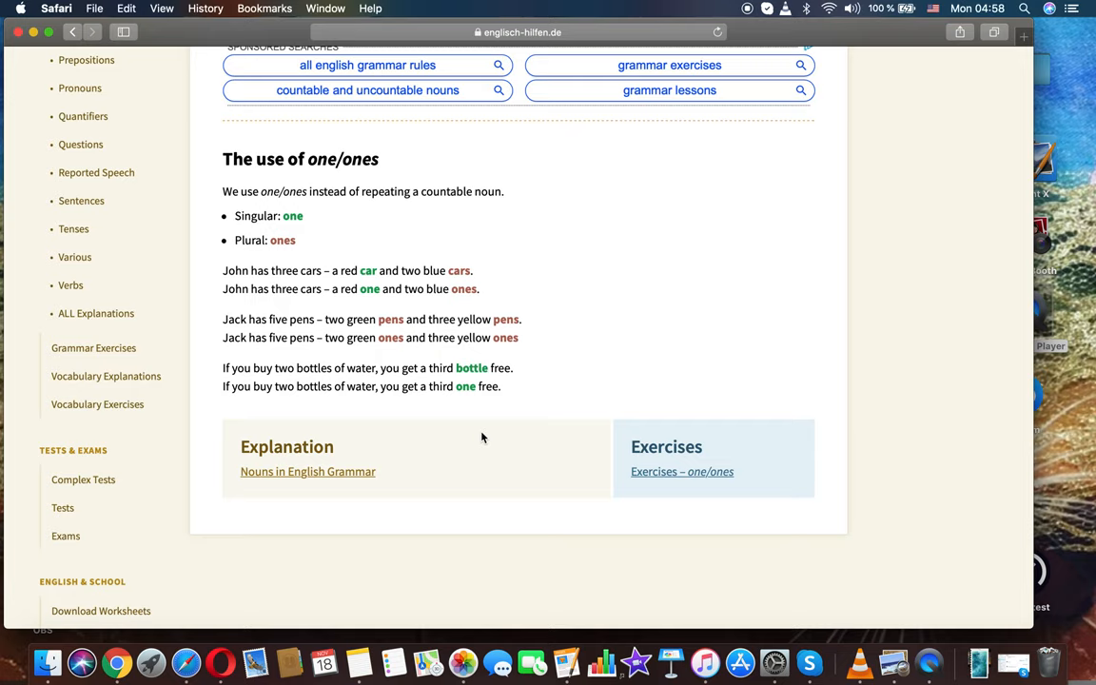
{"action": "scroll", "scroll_direction": "down", "scroll_amount": 3}
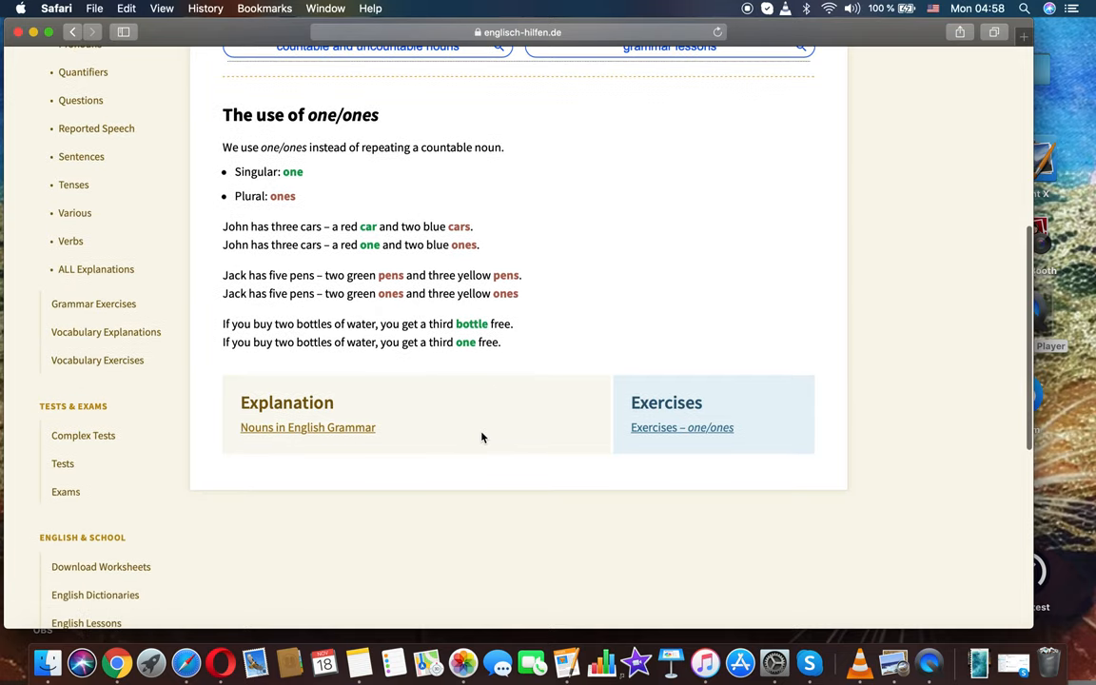